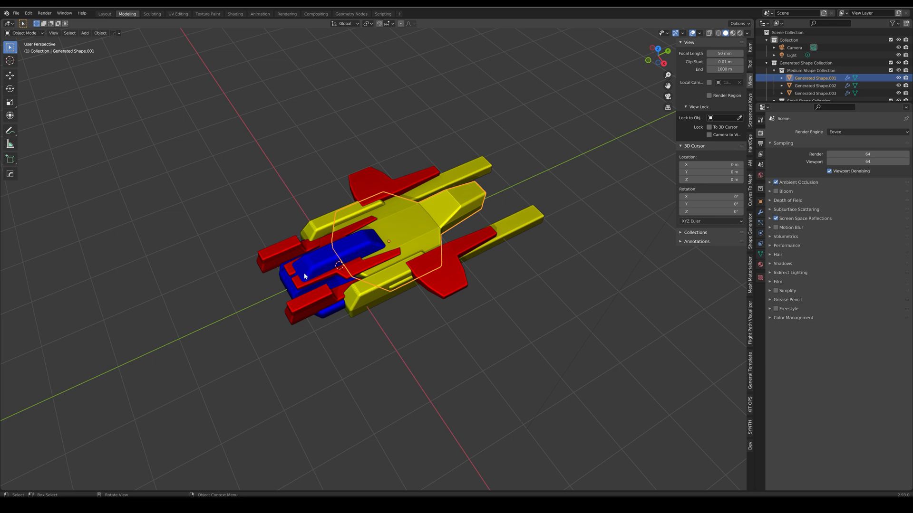
- Leave Edit Mode on the new centre piece and show its Shape Generator settings
key("Tab")
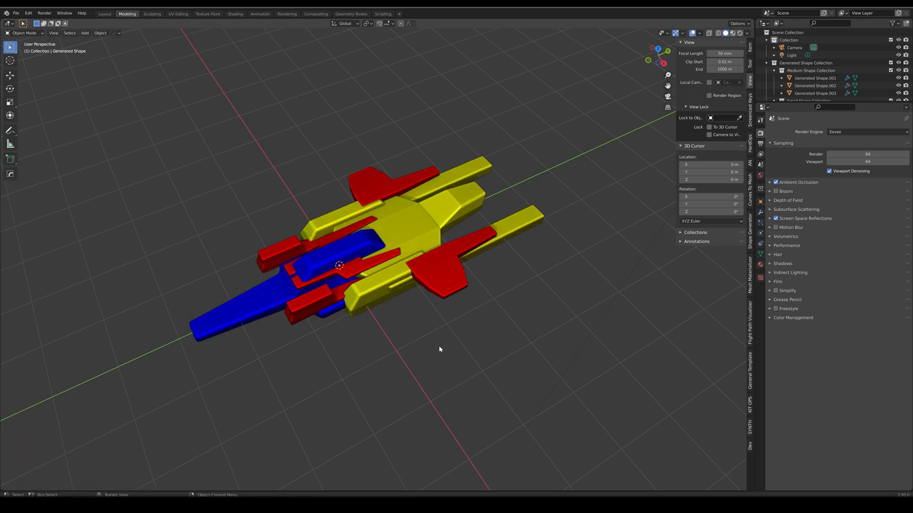
left_click(813, 78)
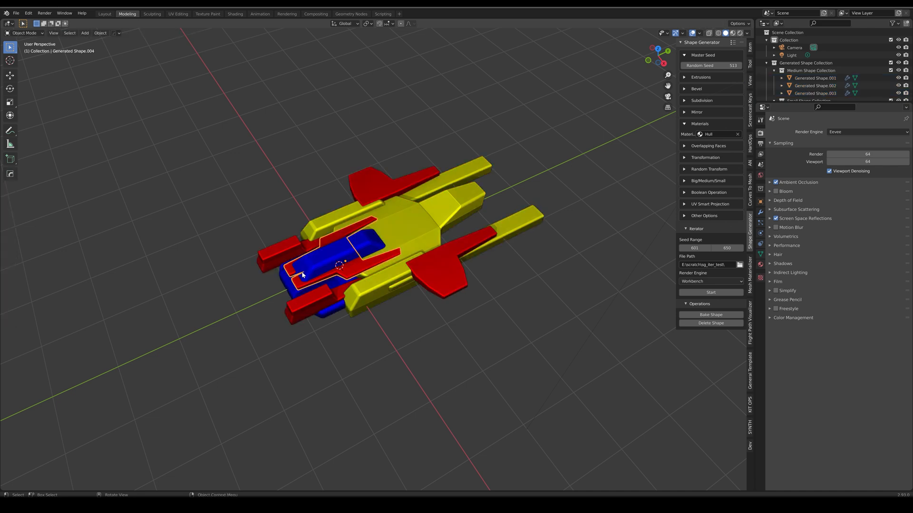
- Extrude the blue piece's front faces into a long nose and taper its end
key("Tab")
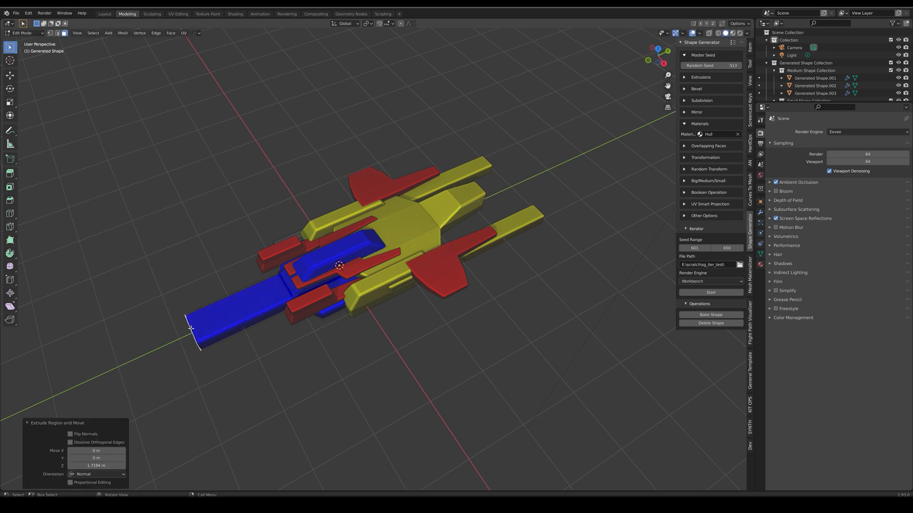
key("Tab")
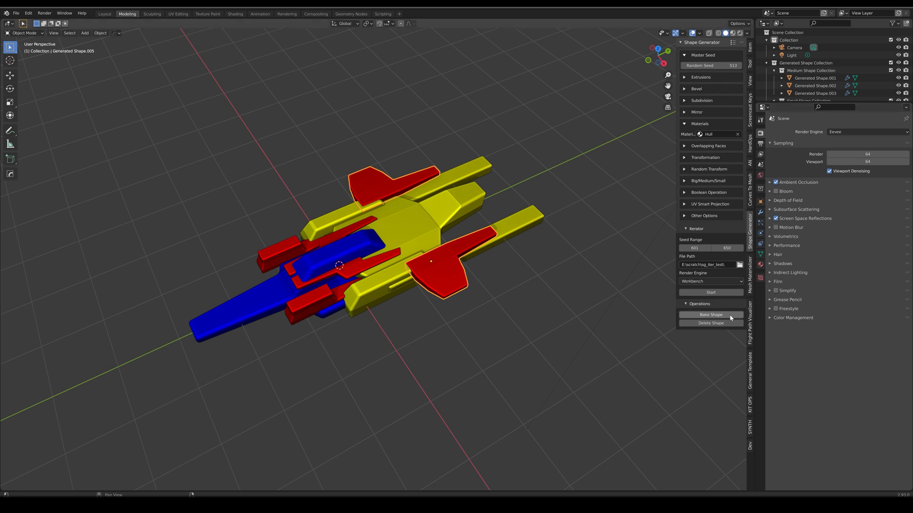
mouse_move(731, 317)
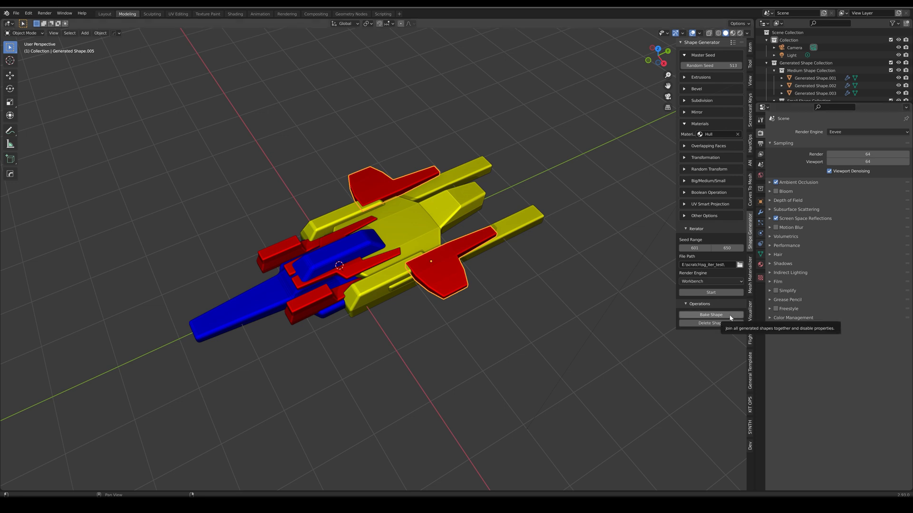
- Bake the yellow, red and blue generated shapes into one mesh and inspect it in Edit Mode
left_click(711, 314)
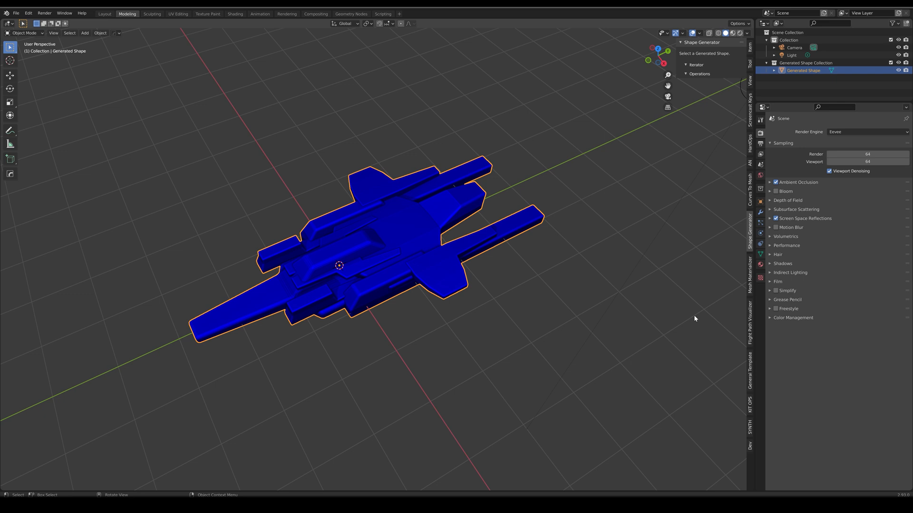
mouse_move(292, 328)
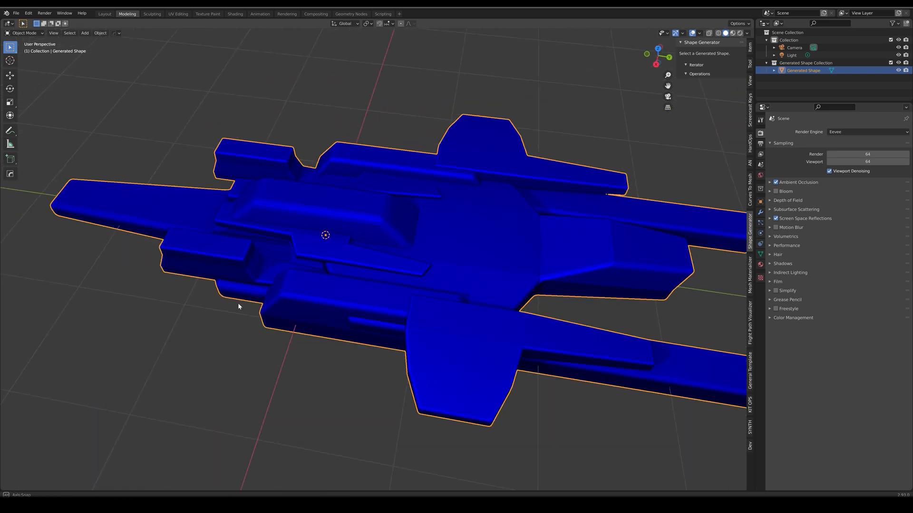
key("Tab")
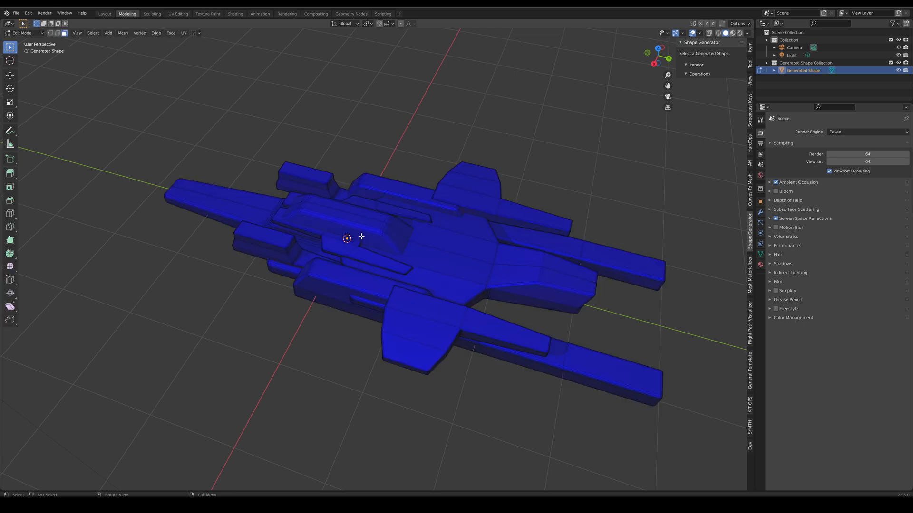
mouse_move(534, 269)
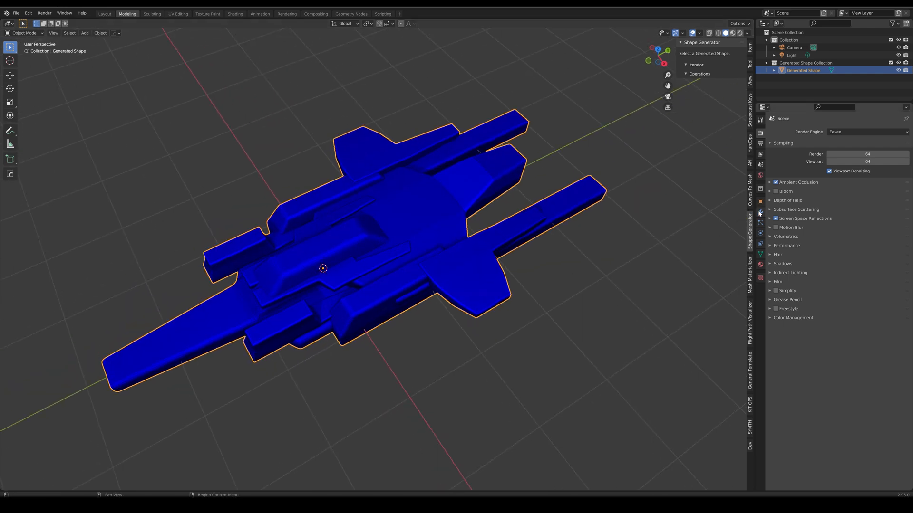
- Apply a Voxel Remesh modifier at 0.03 m voxel size and view the quads
left_click(782, 132)
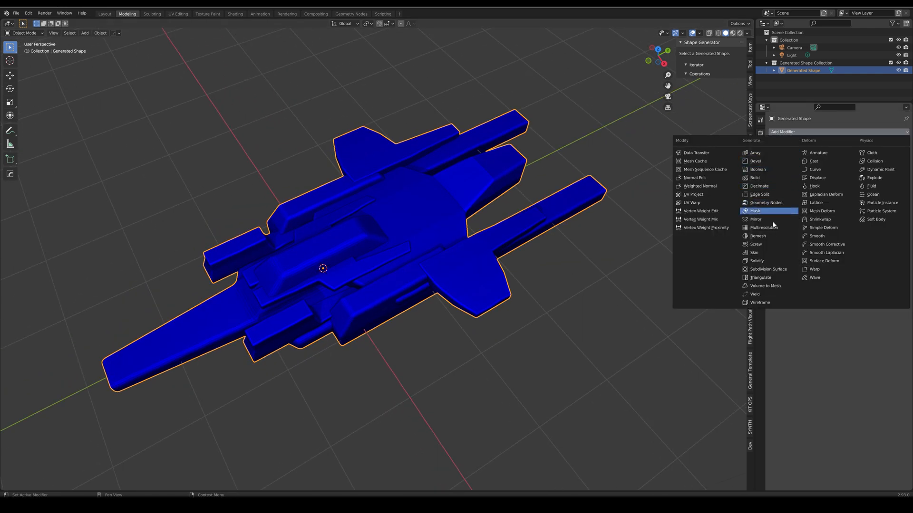
left_click(757, 236)
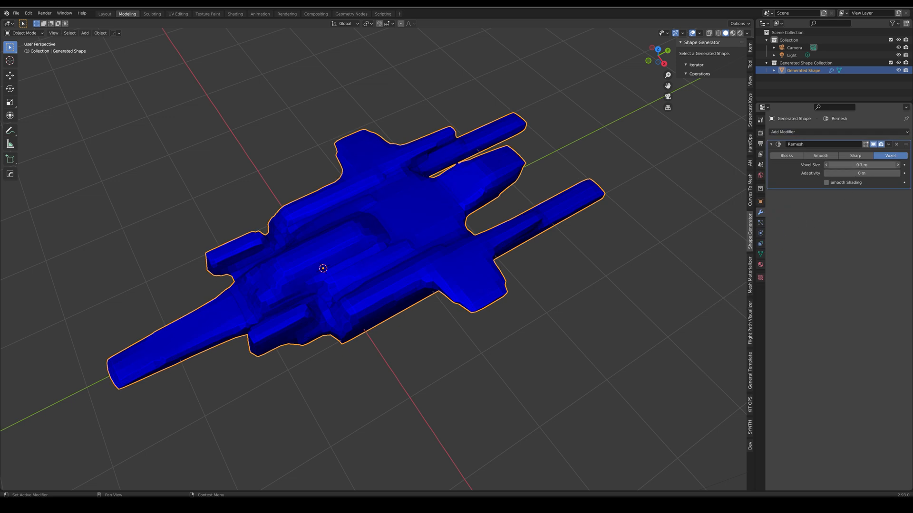
left_click(861, 165)
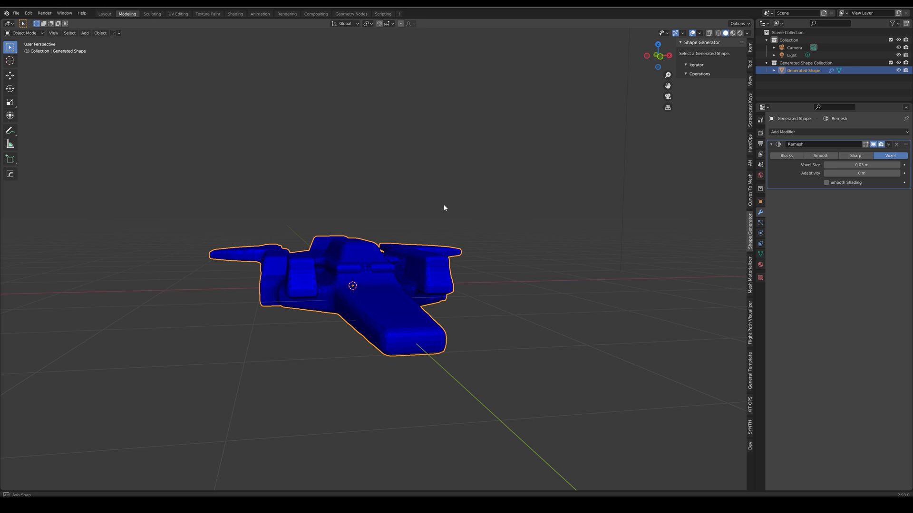
left_click(890, 144)
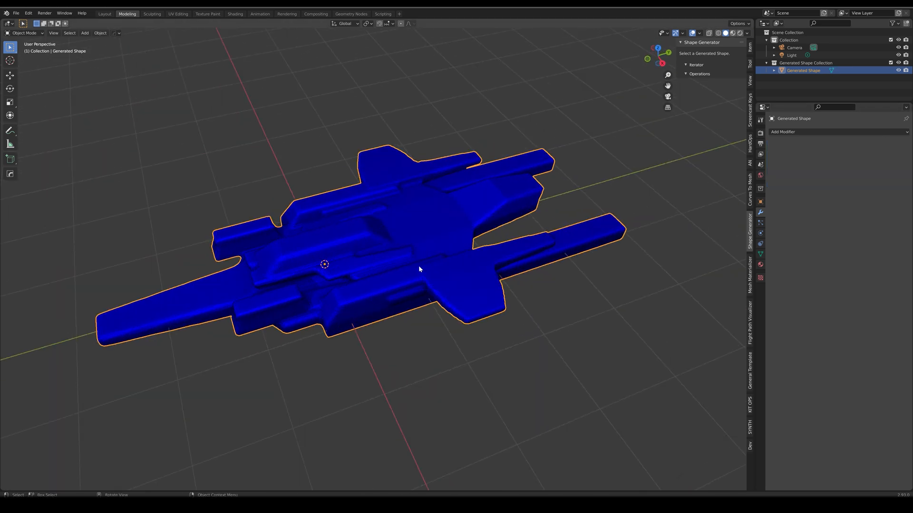
key("Tab")
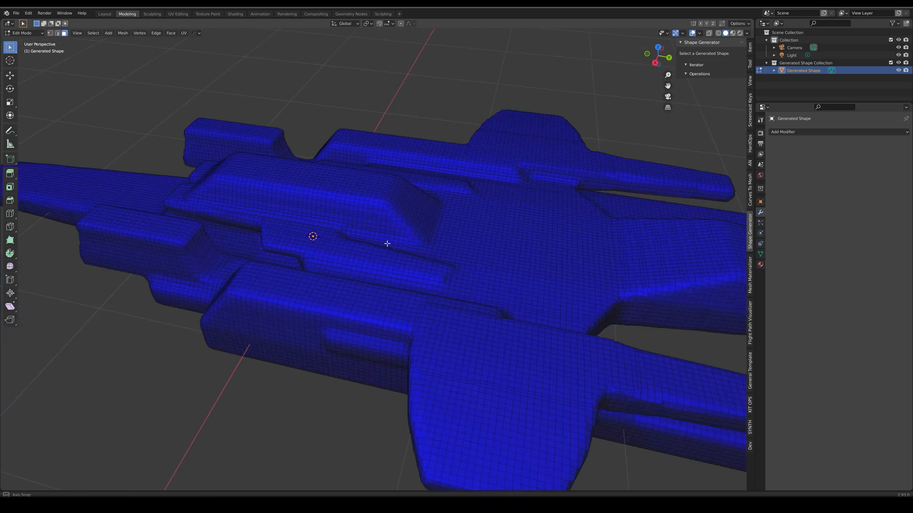
- Select the remeshed hull faces for Criss Cross plating with an X-axis mirror
left_click_drag(386, 244, 384, 236)
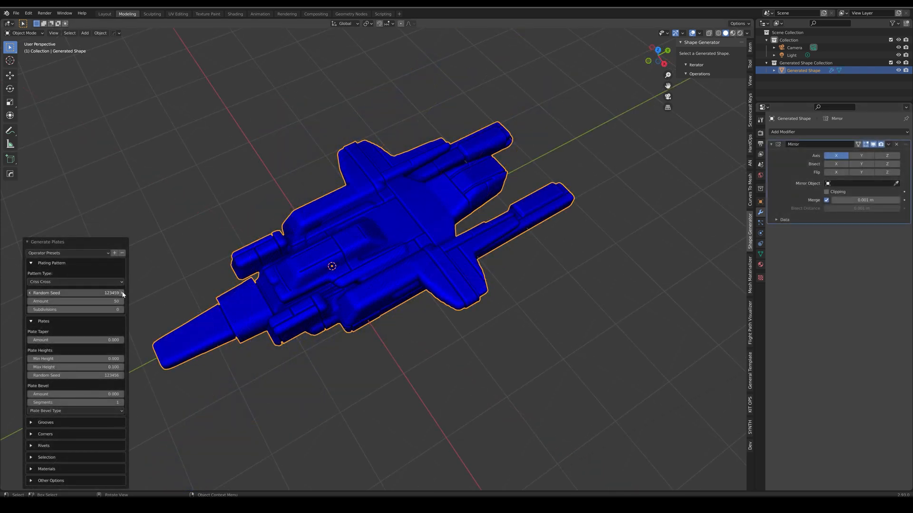
- Step the plating Random Seed three times to 123463 and orbit to inspect the hull
left_click(122, 292)
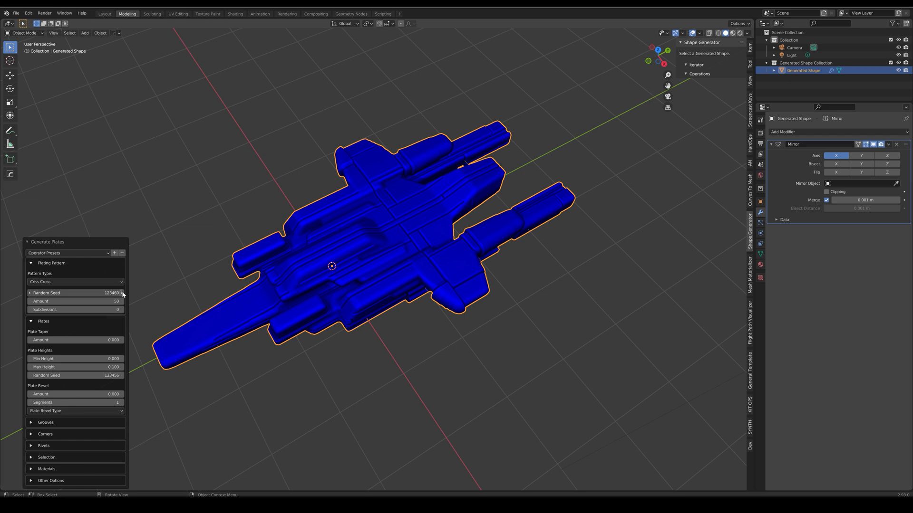
left_click(122, 293)
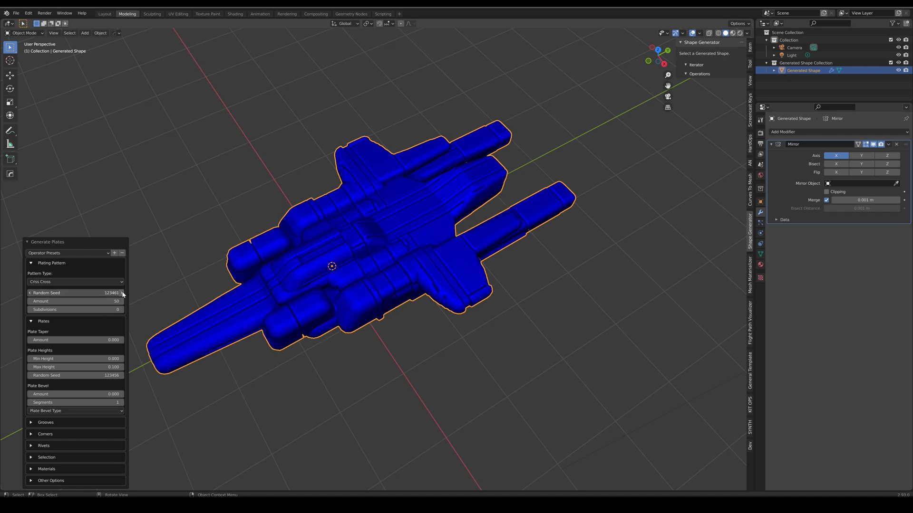
left_click(122, 293)
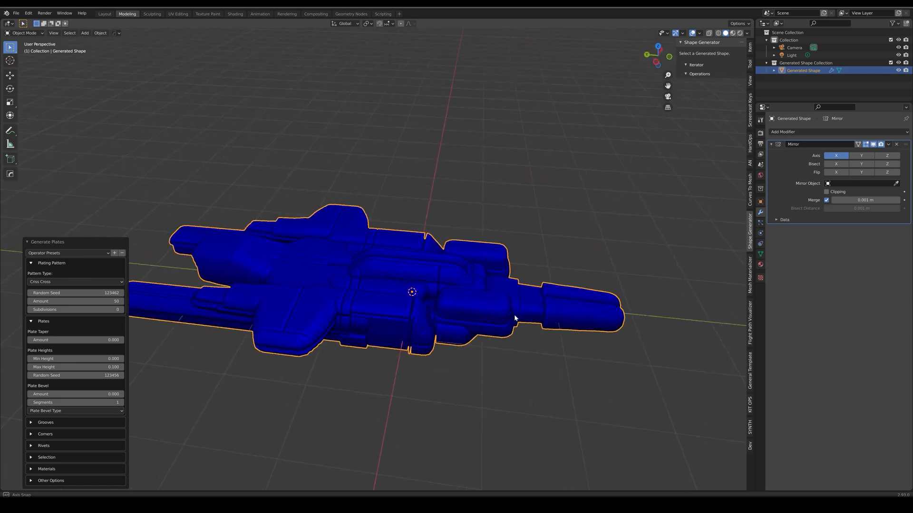
left_click_drag(515, 319, 425, 194)
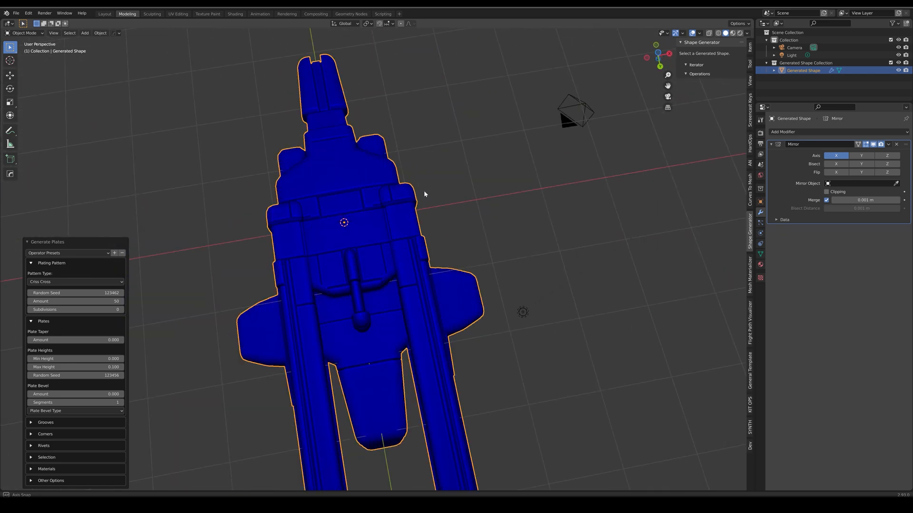
left_click_drag(425, 194, 486, 334)
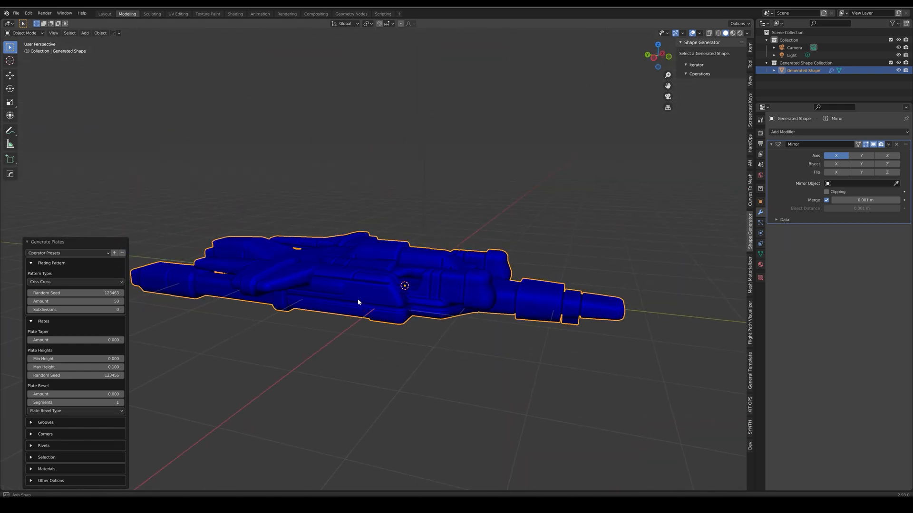
left_click_drag(358, 302, 259, 340)
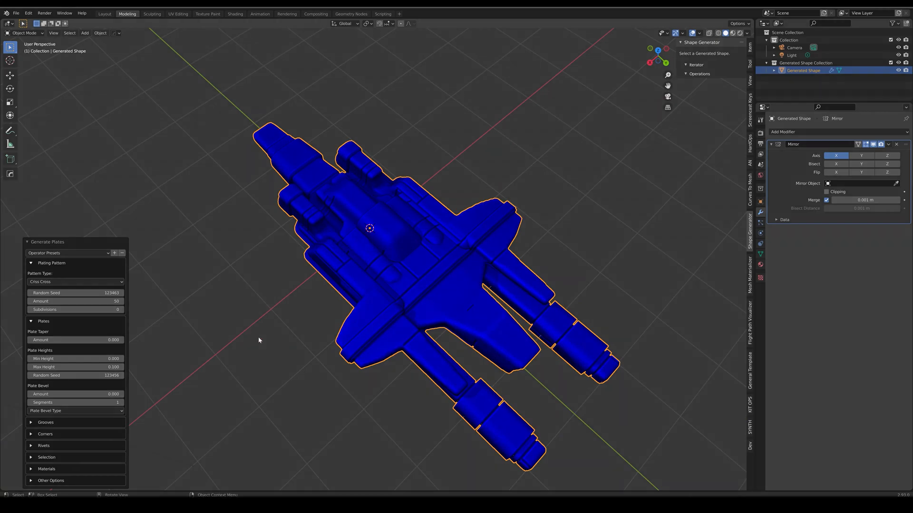